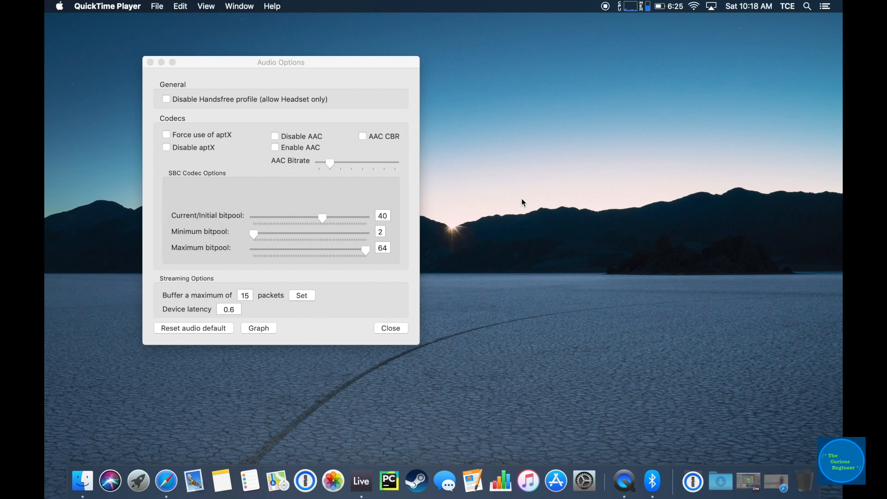
{"action": "mouse_move", "coordinate": [720, 482]}
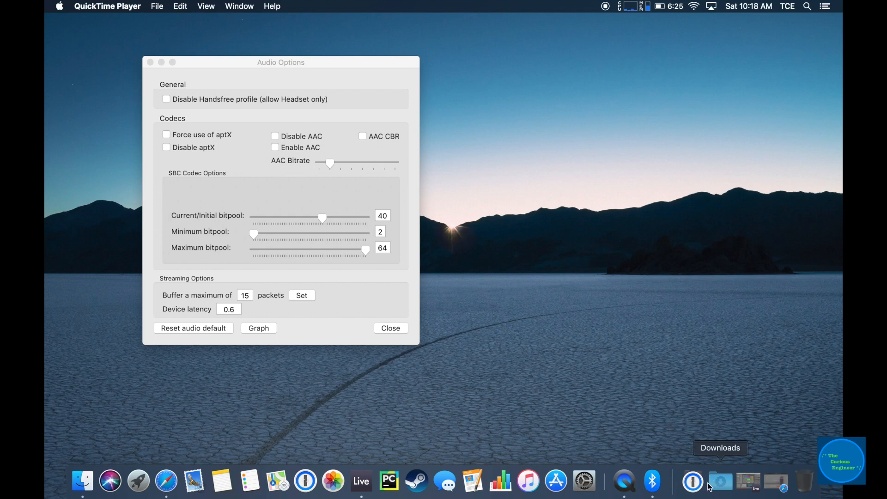
- Launch Bluetooth Explorer from Applications and show its Audio Options window via Utilities
{"action": "left_click", "coordinate": [692, 481]}
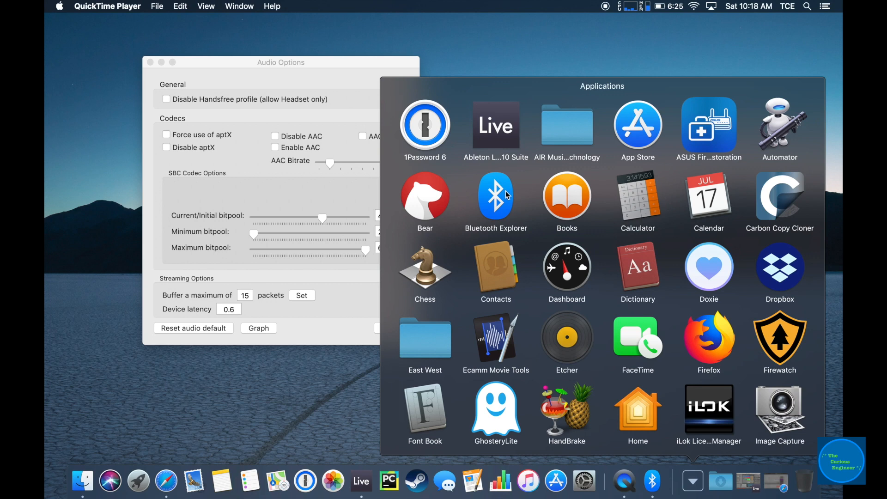
{"action": "mouse_move", "coordinate": [407, 145]}
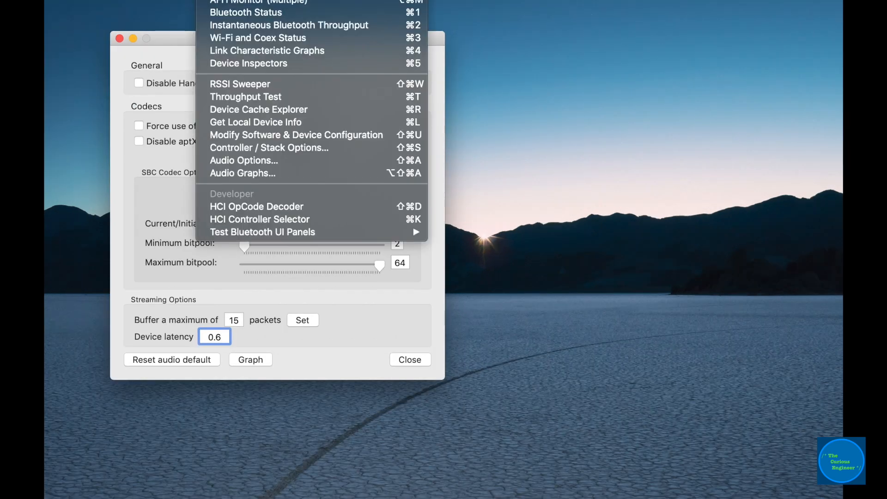
{"action": "mouse_move", "coordinate": [243, 159]}
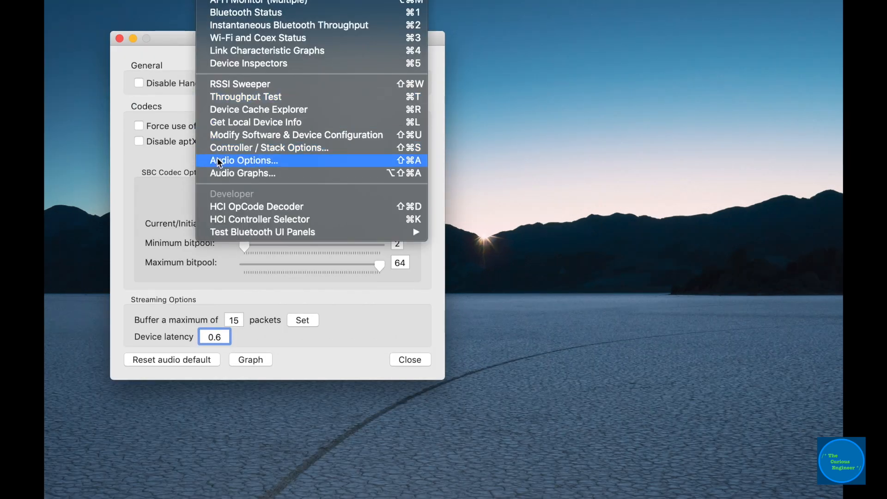
{"action": "left_click", "coordinate": [243, 159]}
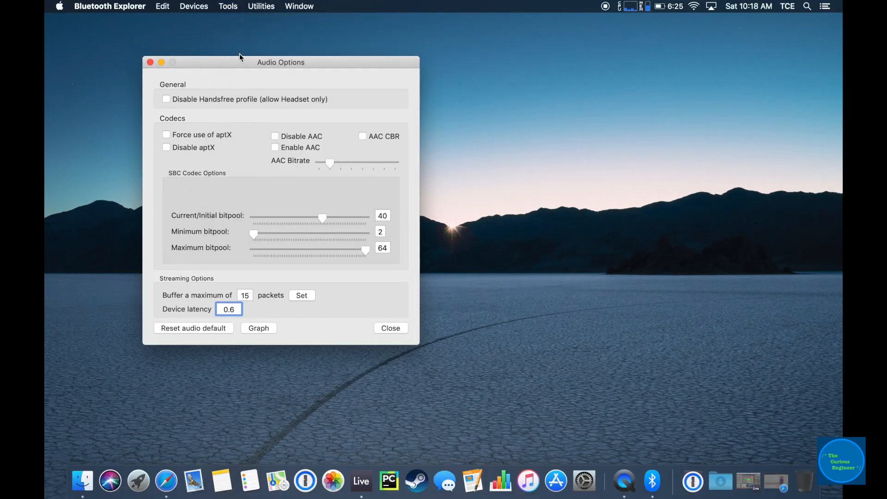
{"action": "mouse_move", "coordinate": [294, 186]}
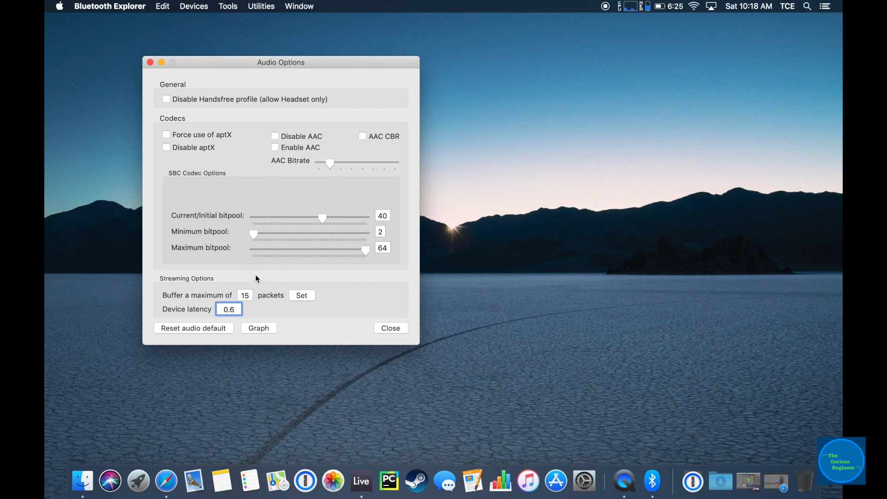
{"action": "mouse_move", "coordinate": [206, 314]}
{"action": "type", "text": "0.1"}
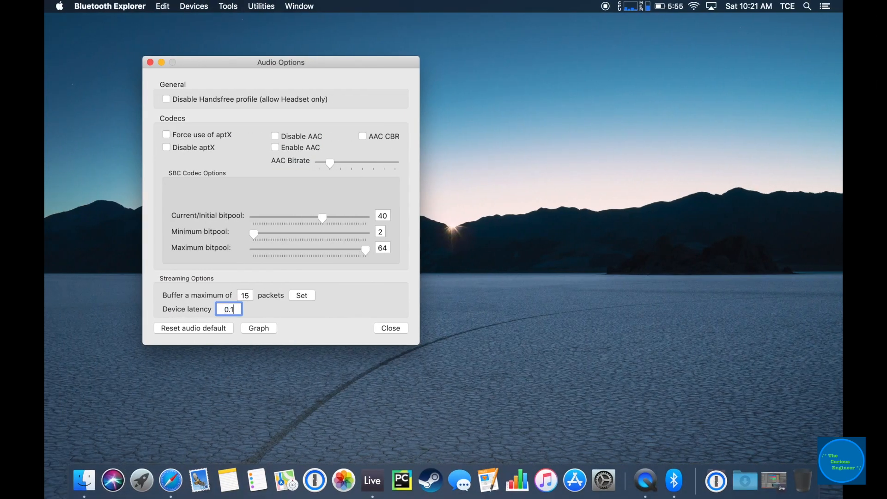
- Set Device latency in Audio Options to 0.6
{"action": "type", "text": "0.6"}
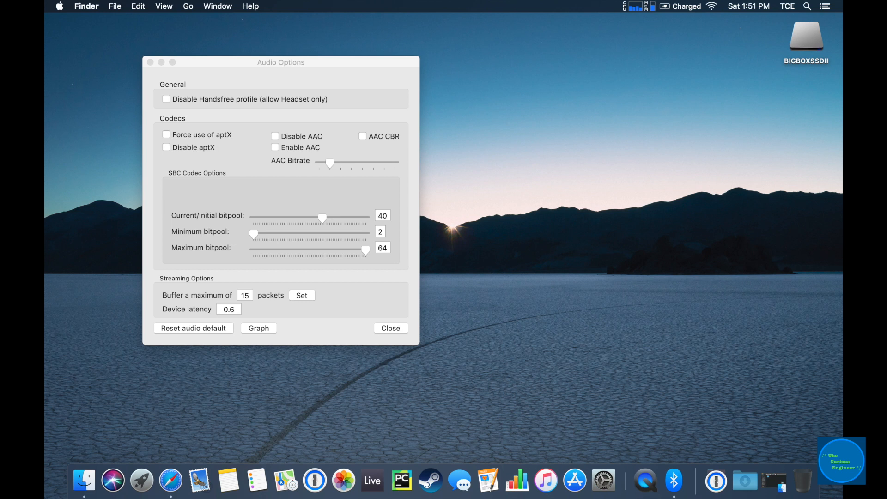
- Bring the Audio Options window, still showing Device latency 0.6, back to the front
{"action": "left_click", "coordinate": [228, 308]}
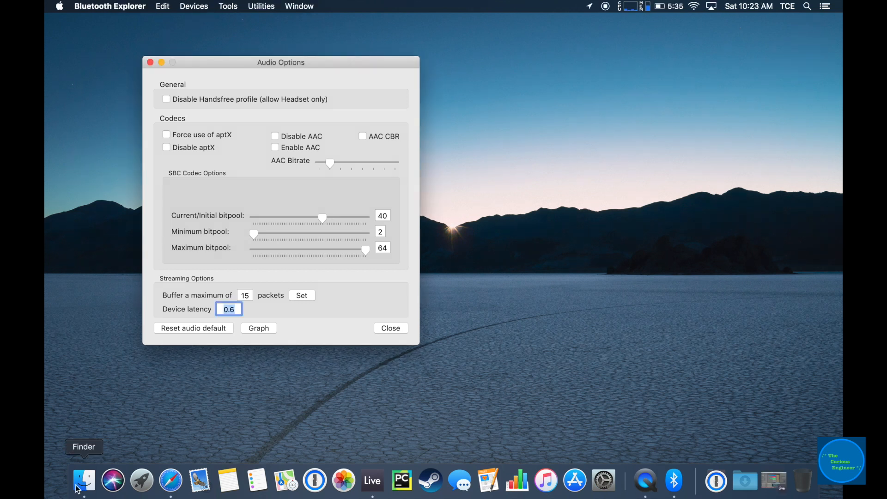